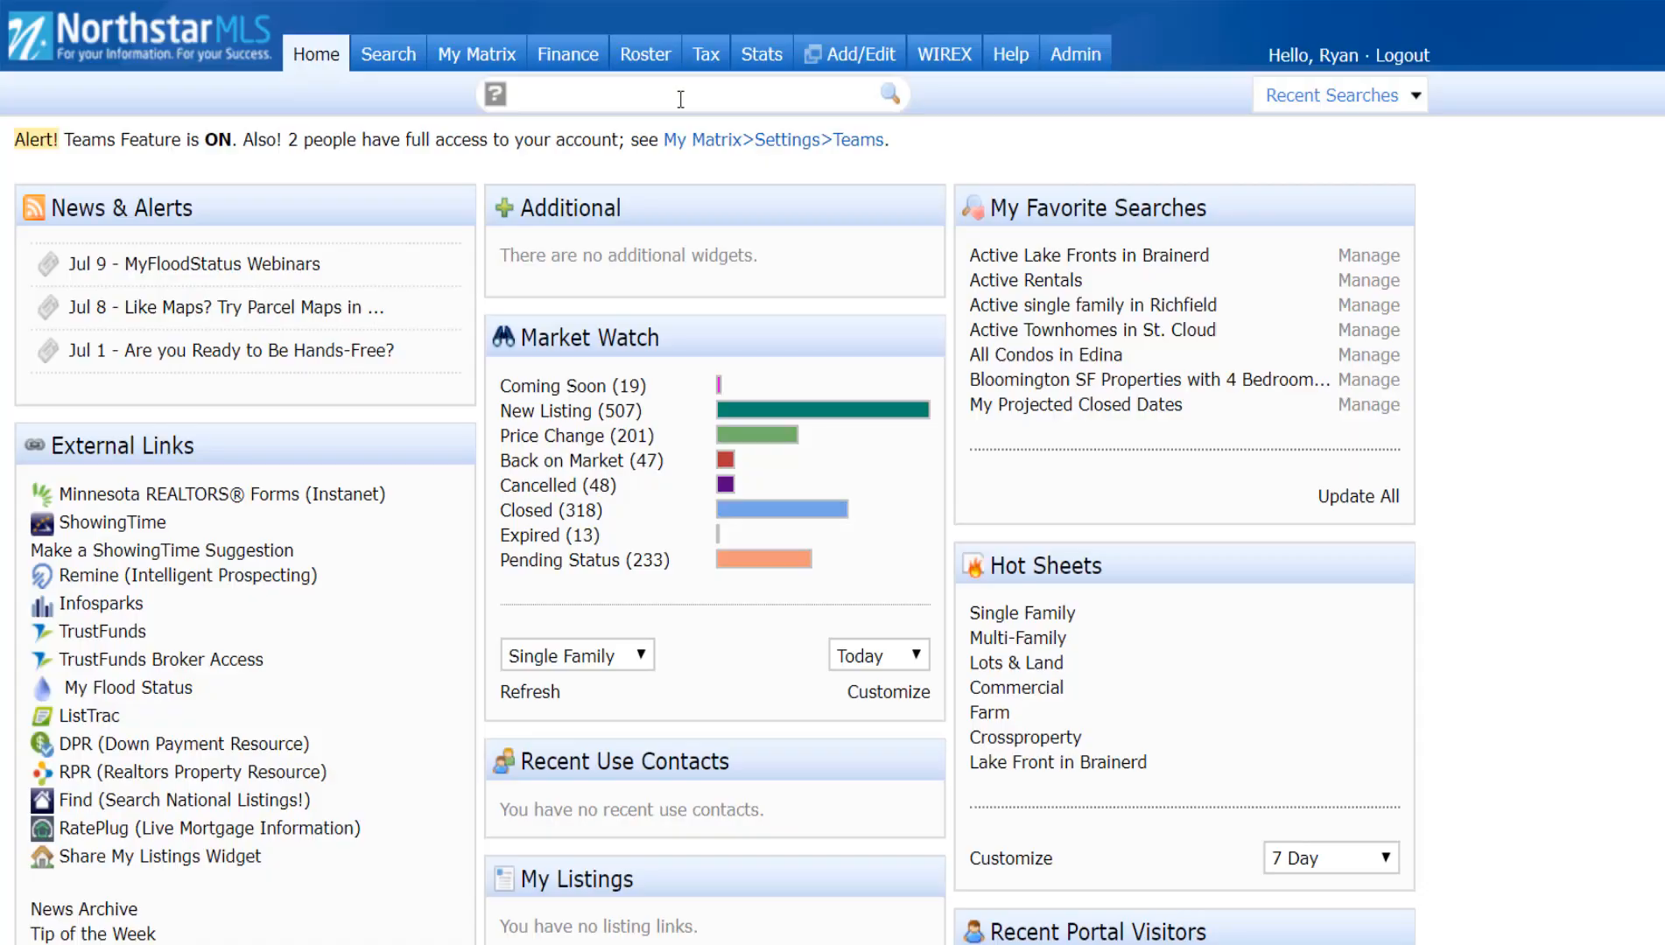
Step: Open Public Record Search from the Tax tab's dropdown
click(705, 53)
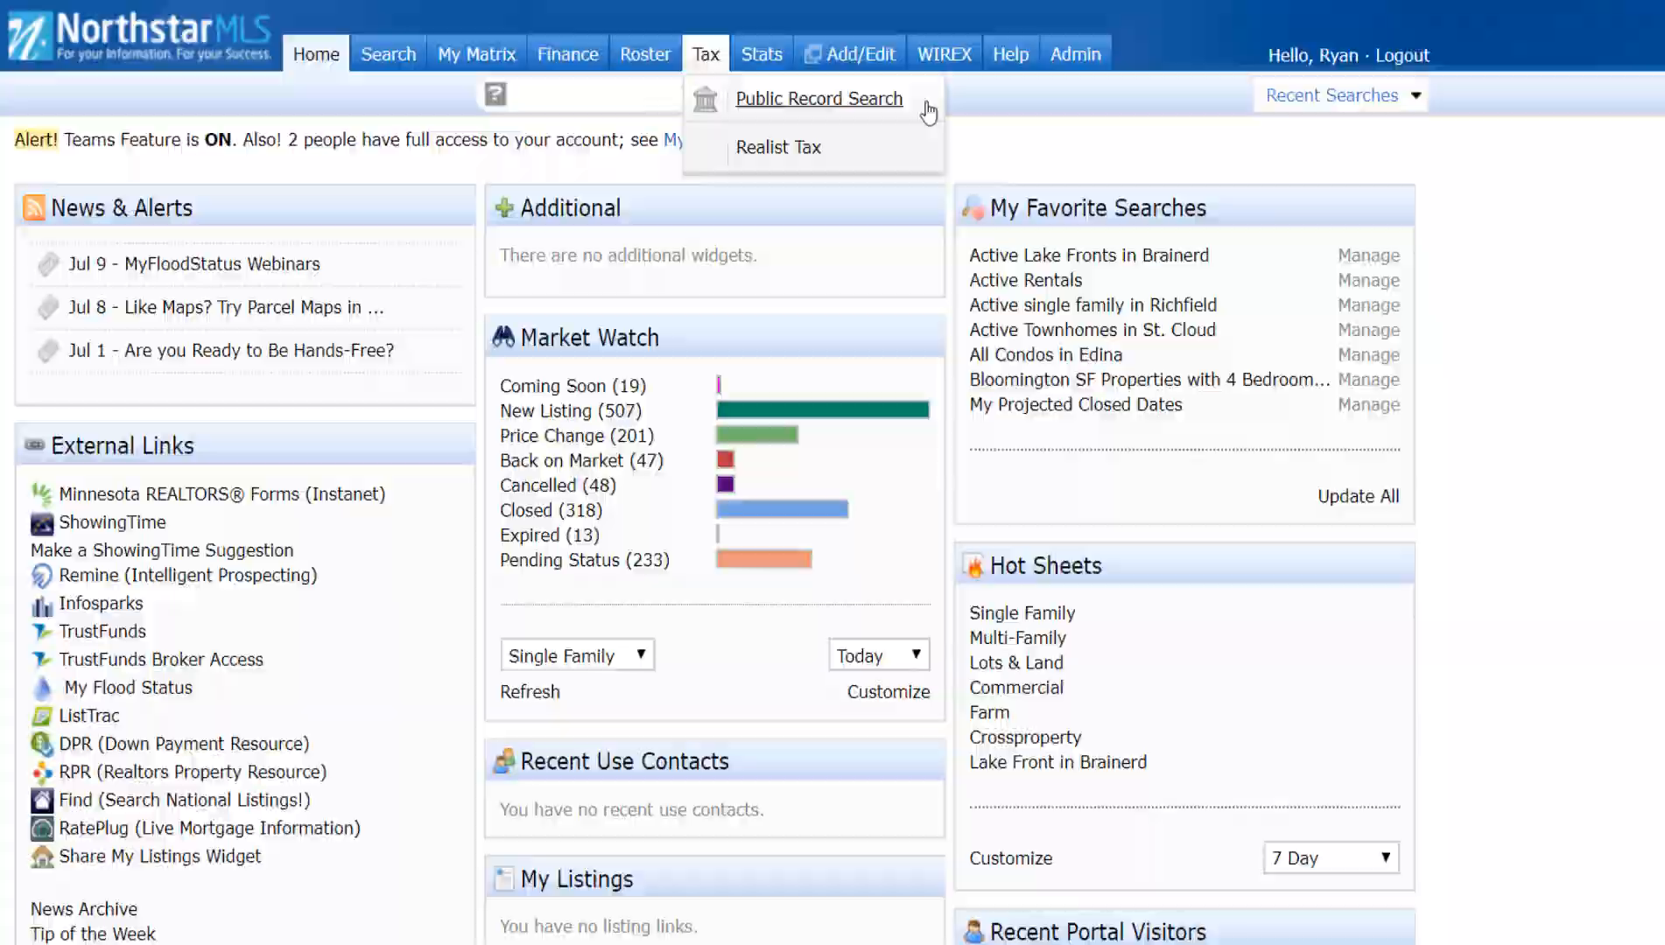
click(818, 99)
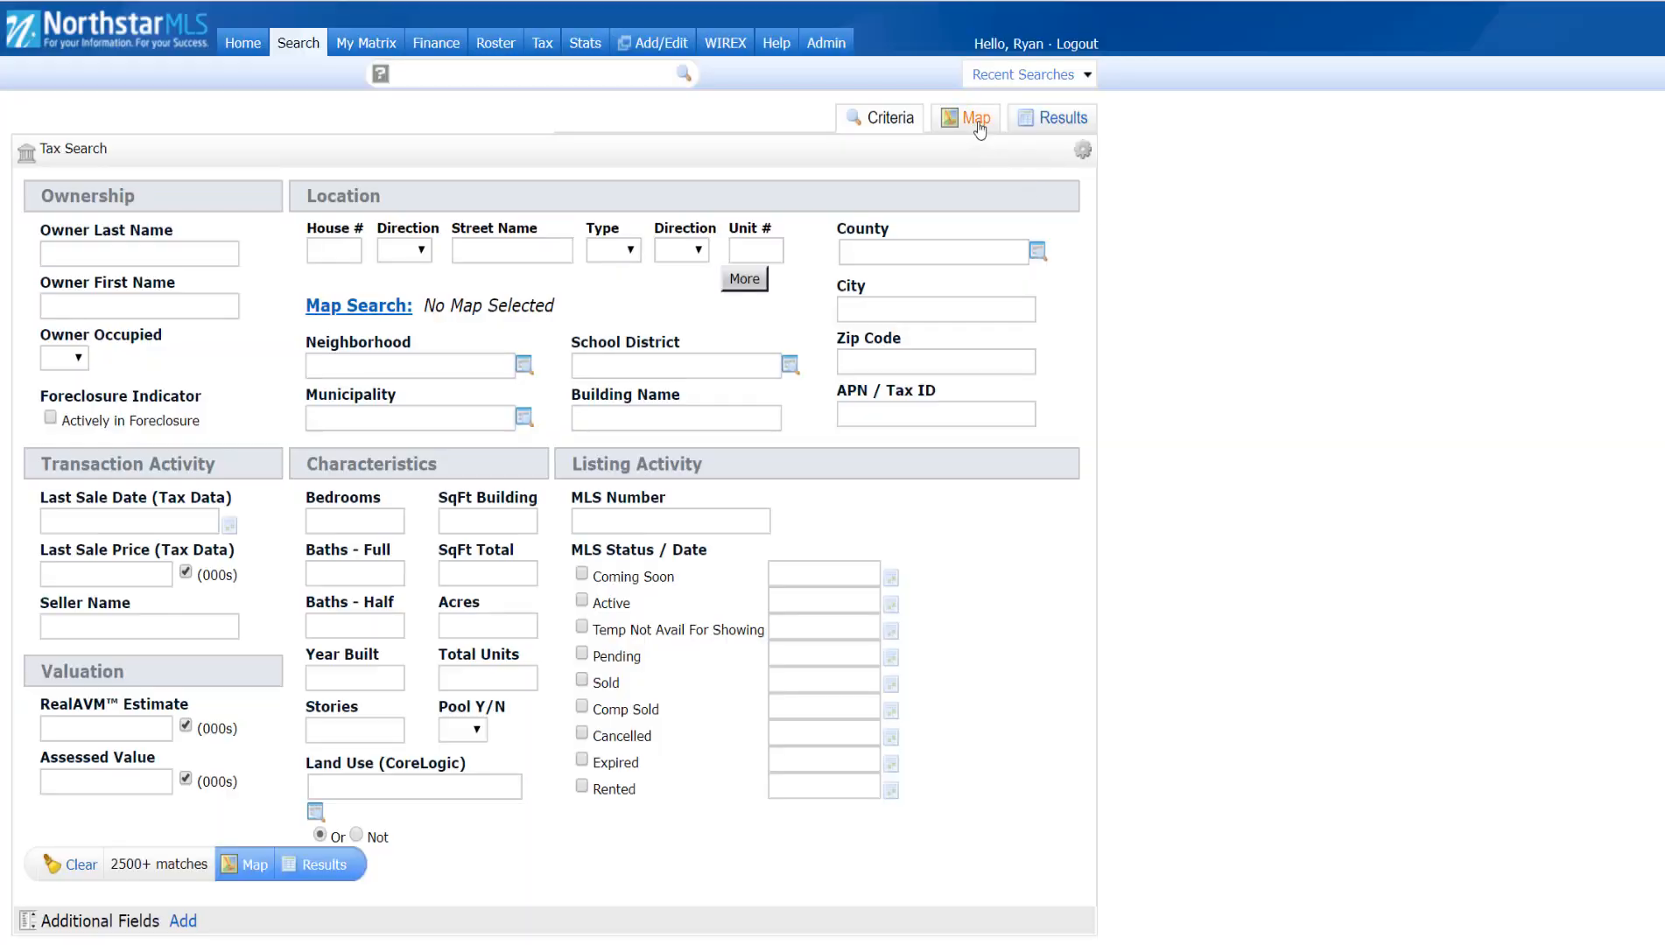
Step: On the map, draw a rectangle over Deephaven and Woodland, matching 3,648 properties
click(968, 119)
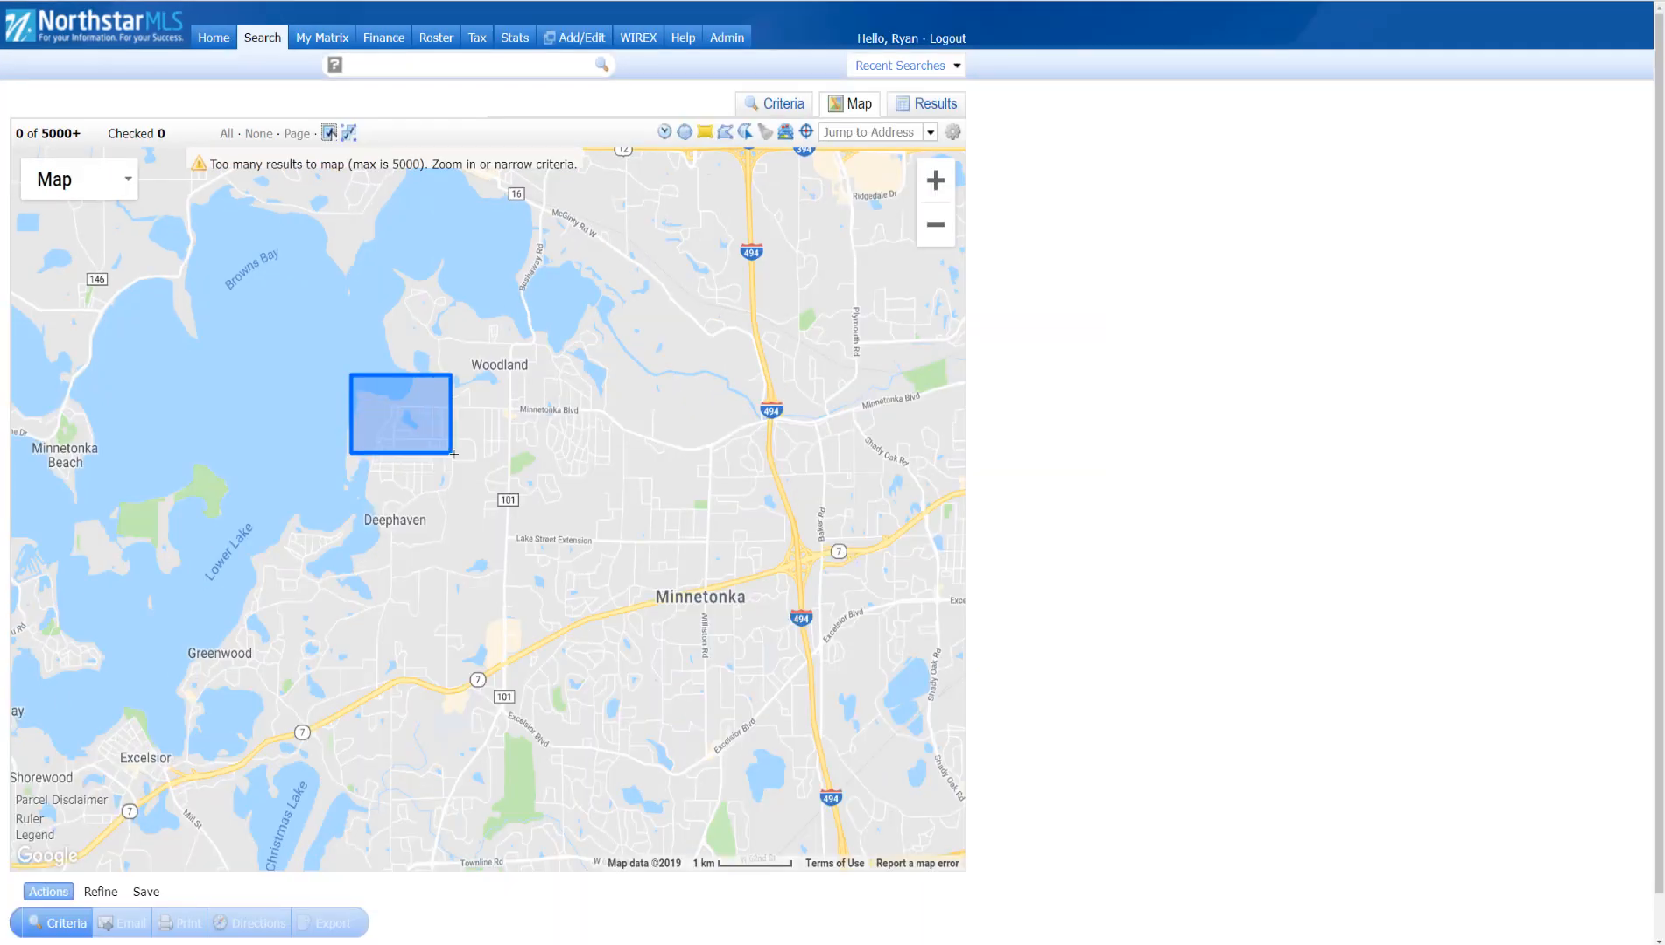
drag(452, 457, 572, 646)
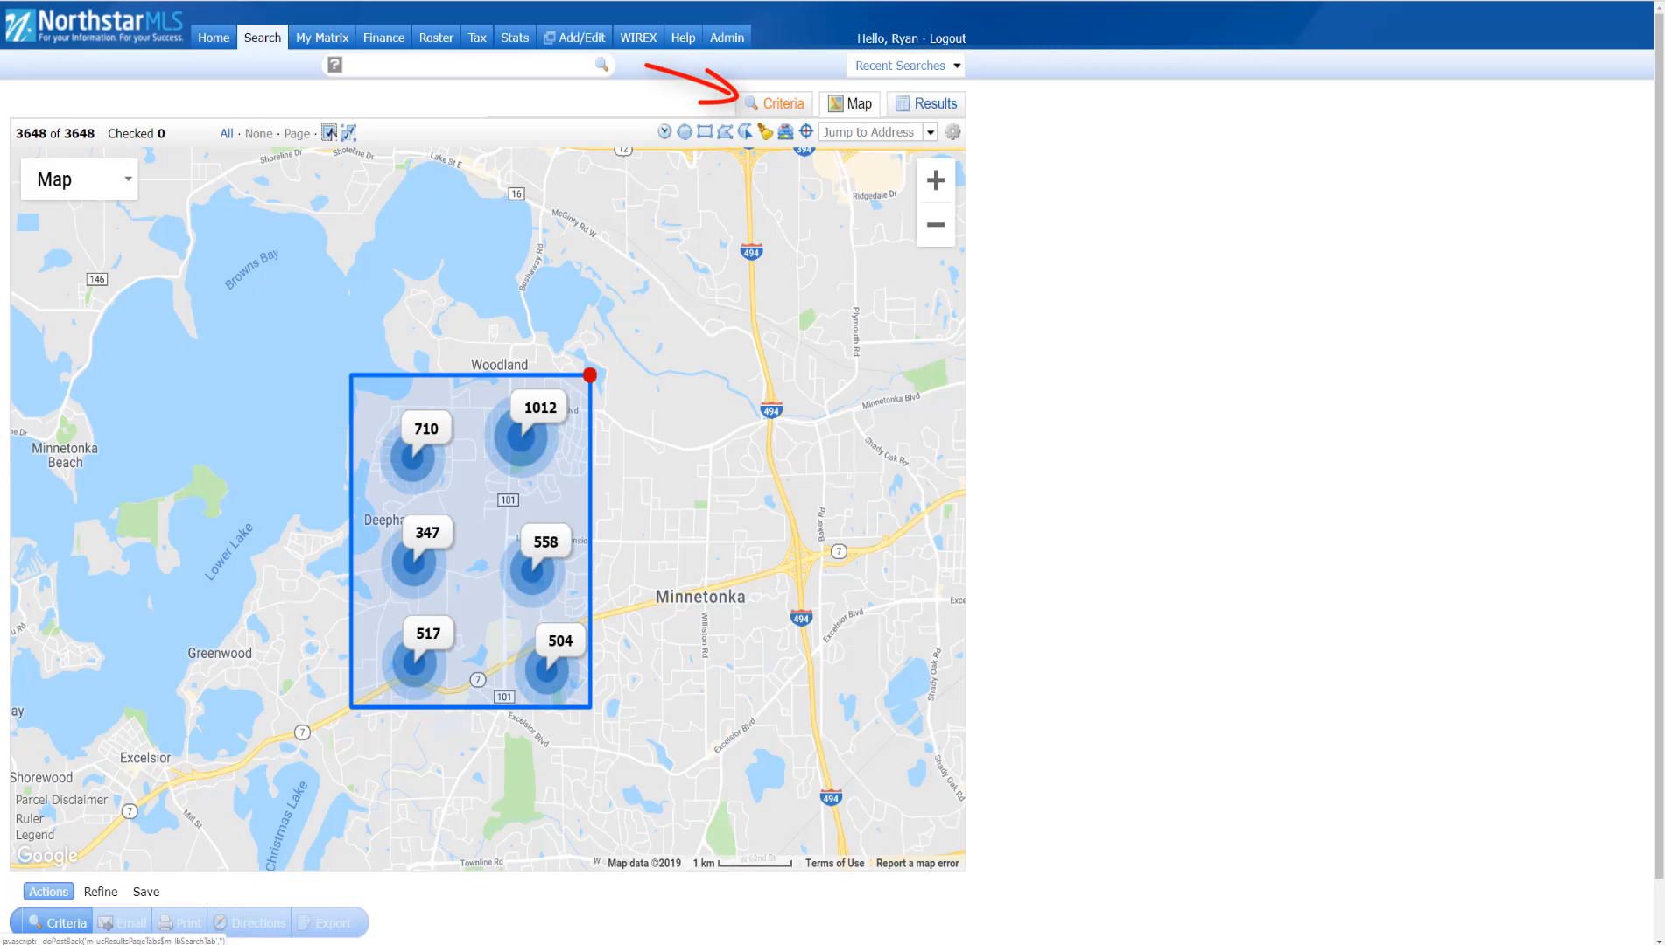
Step: Enter Last Sale Date 7/10/2014-, 4 bedrooms and 3 full baths, leaving 257 matches
click(783, 103)
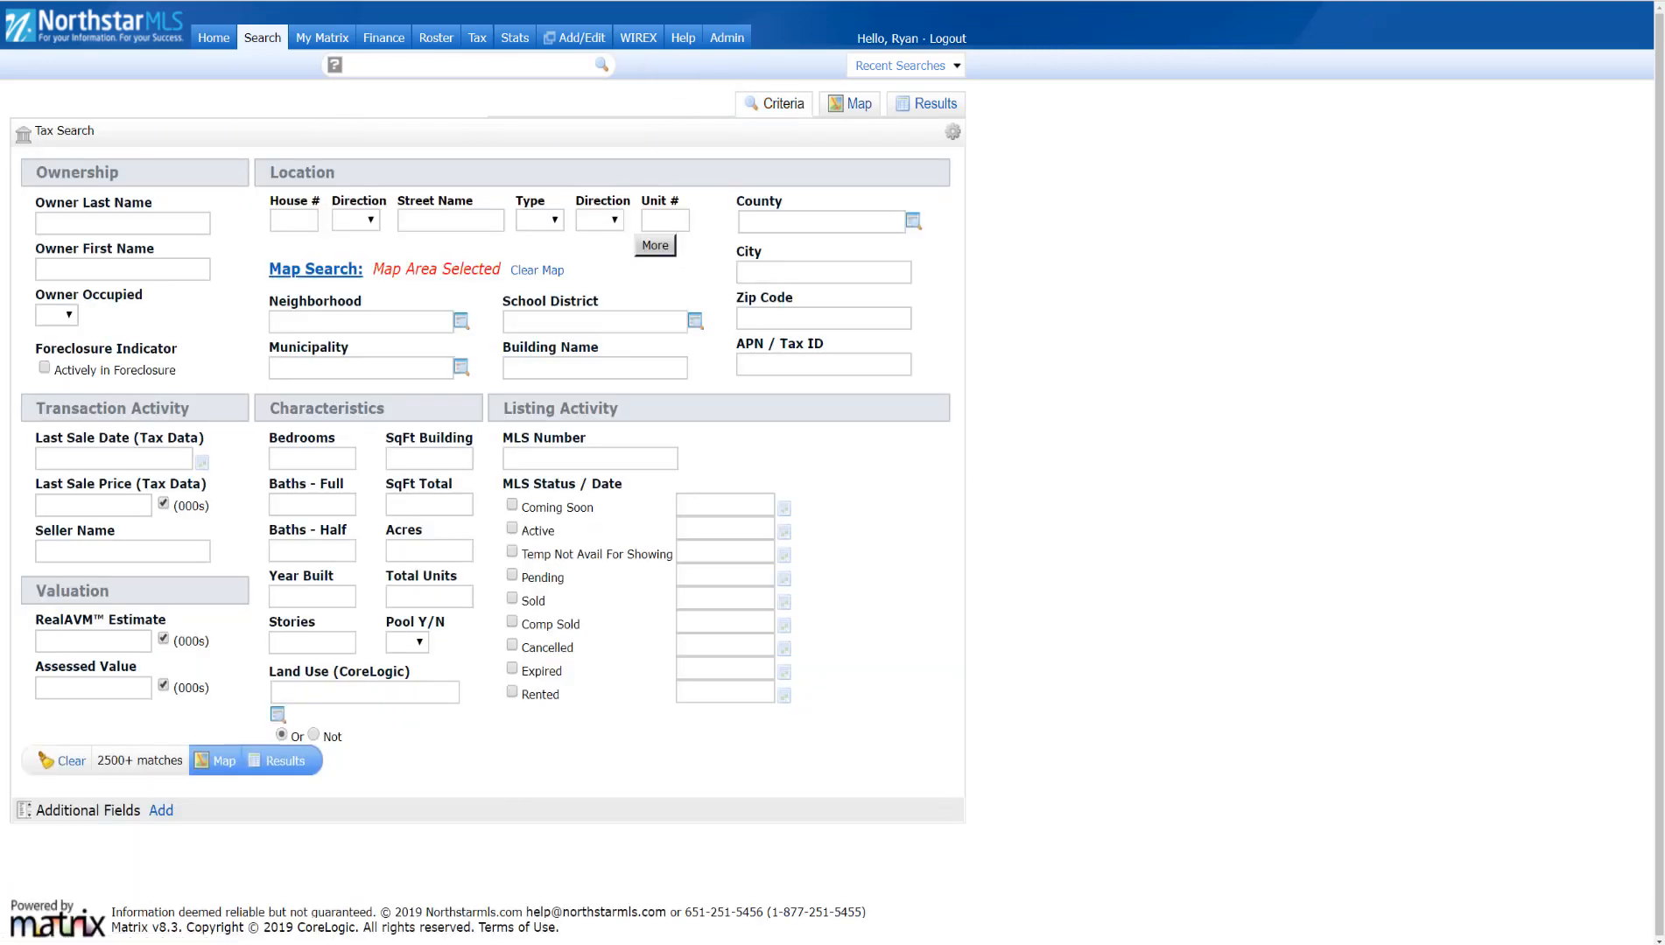
text(7/10/2014-)
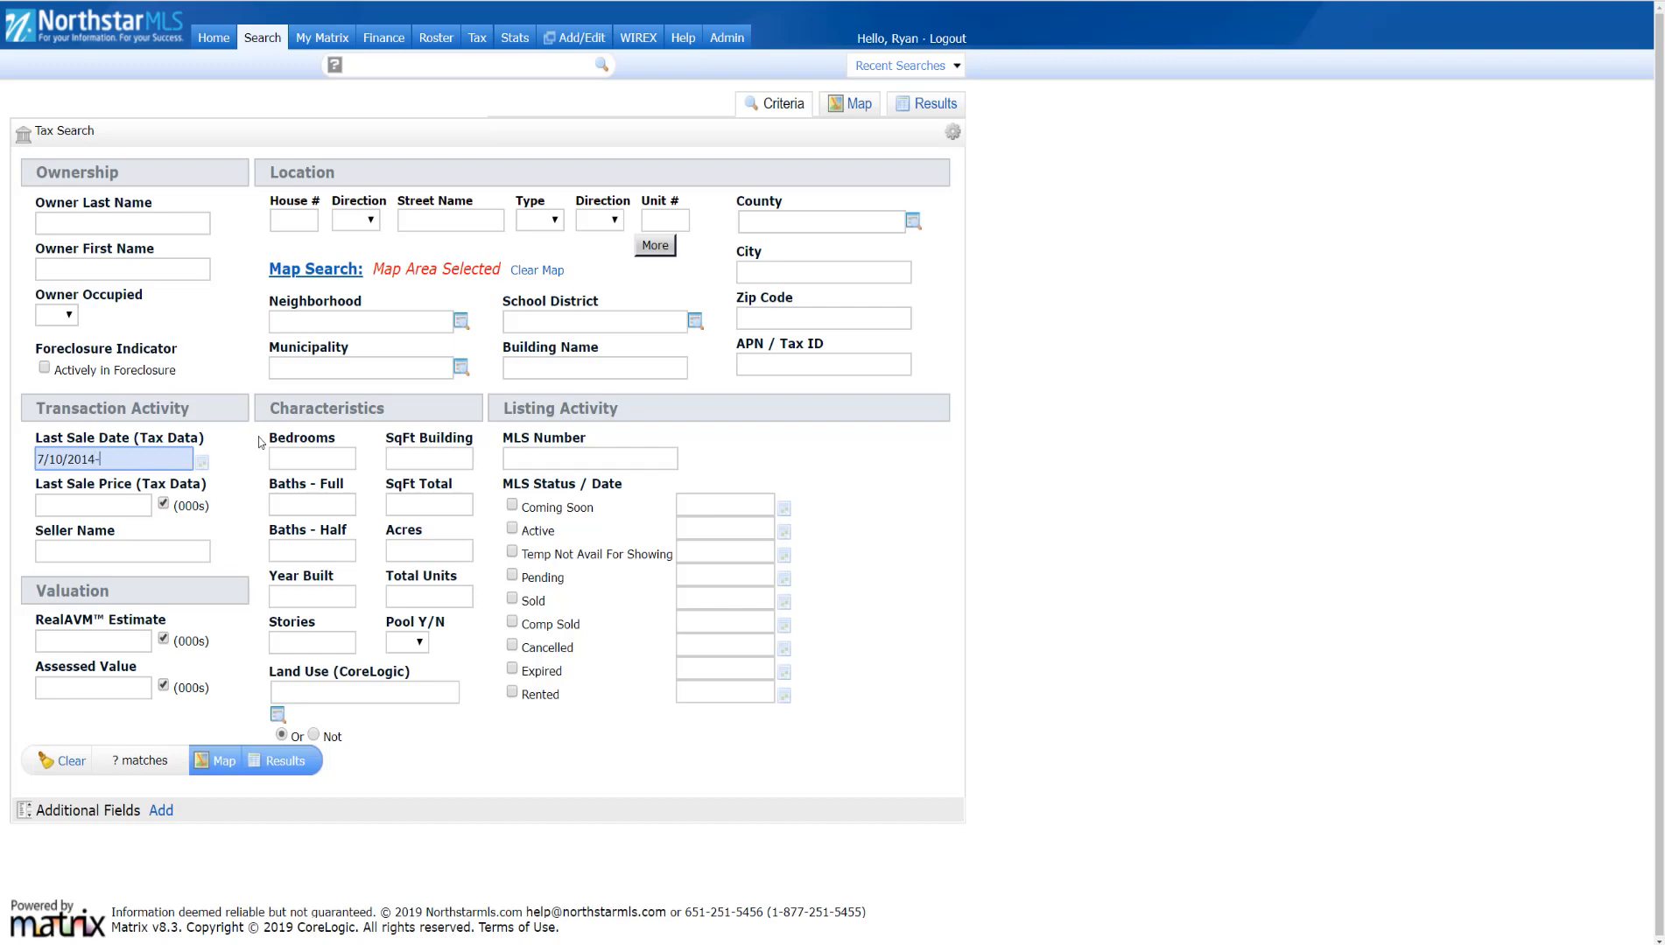
text(4)
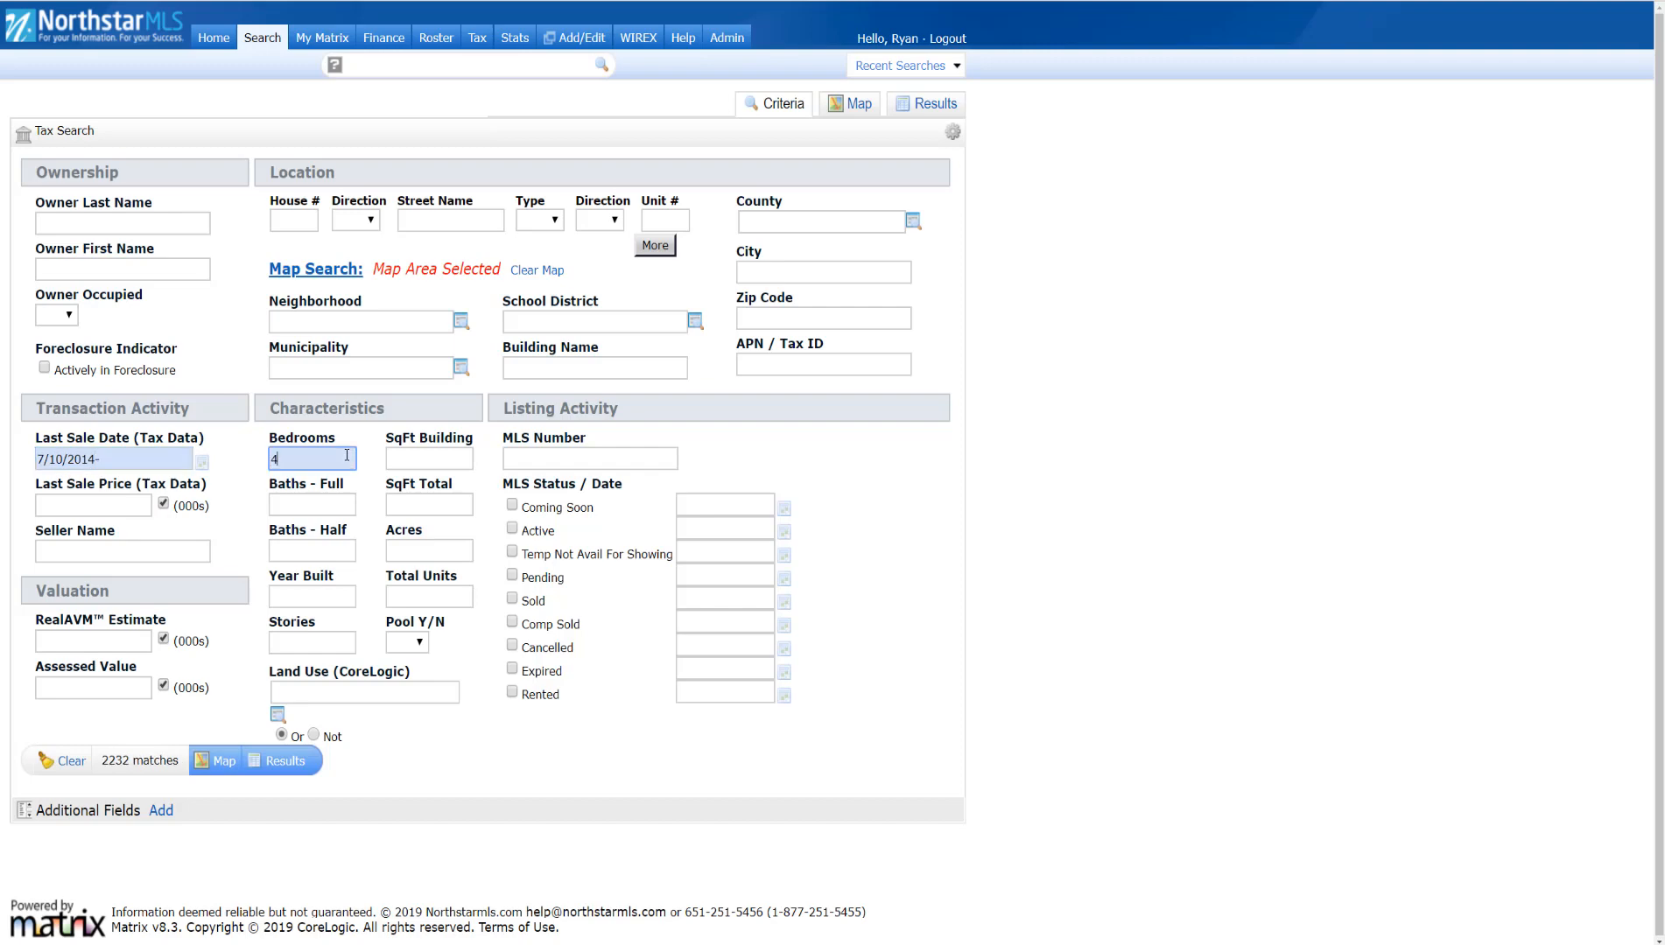
click(312, 503)
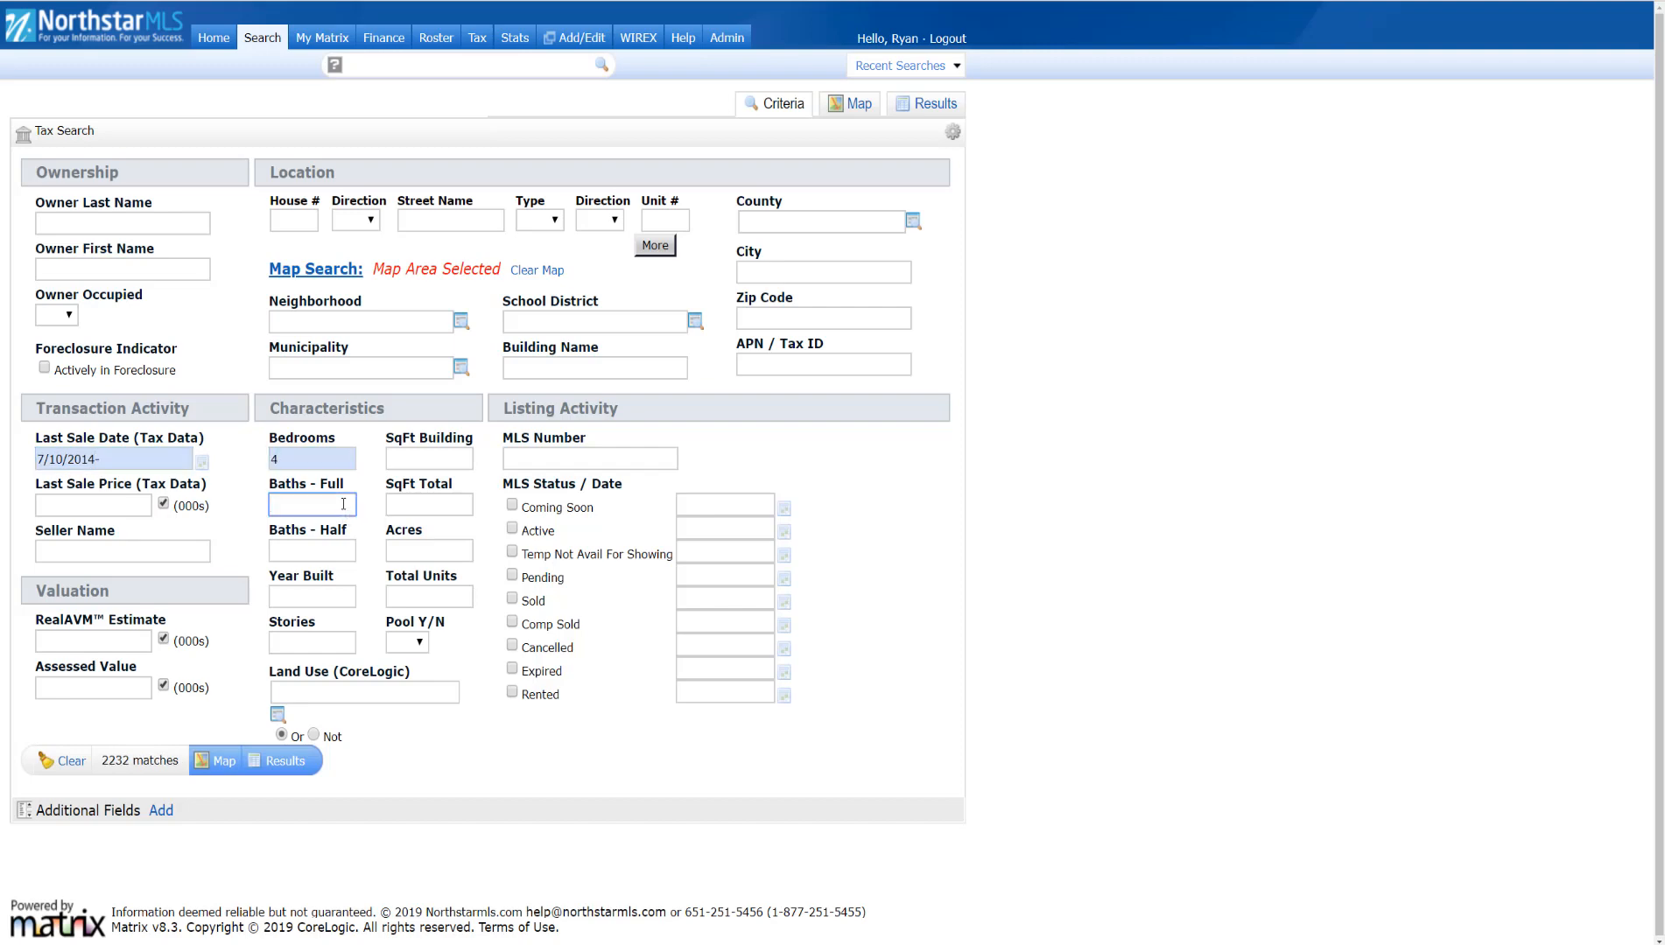
text(3)
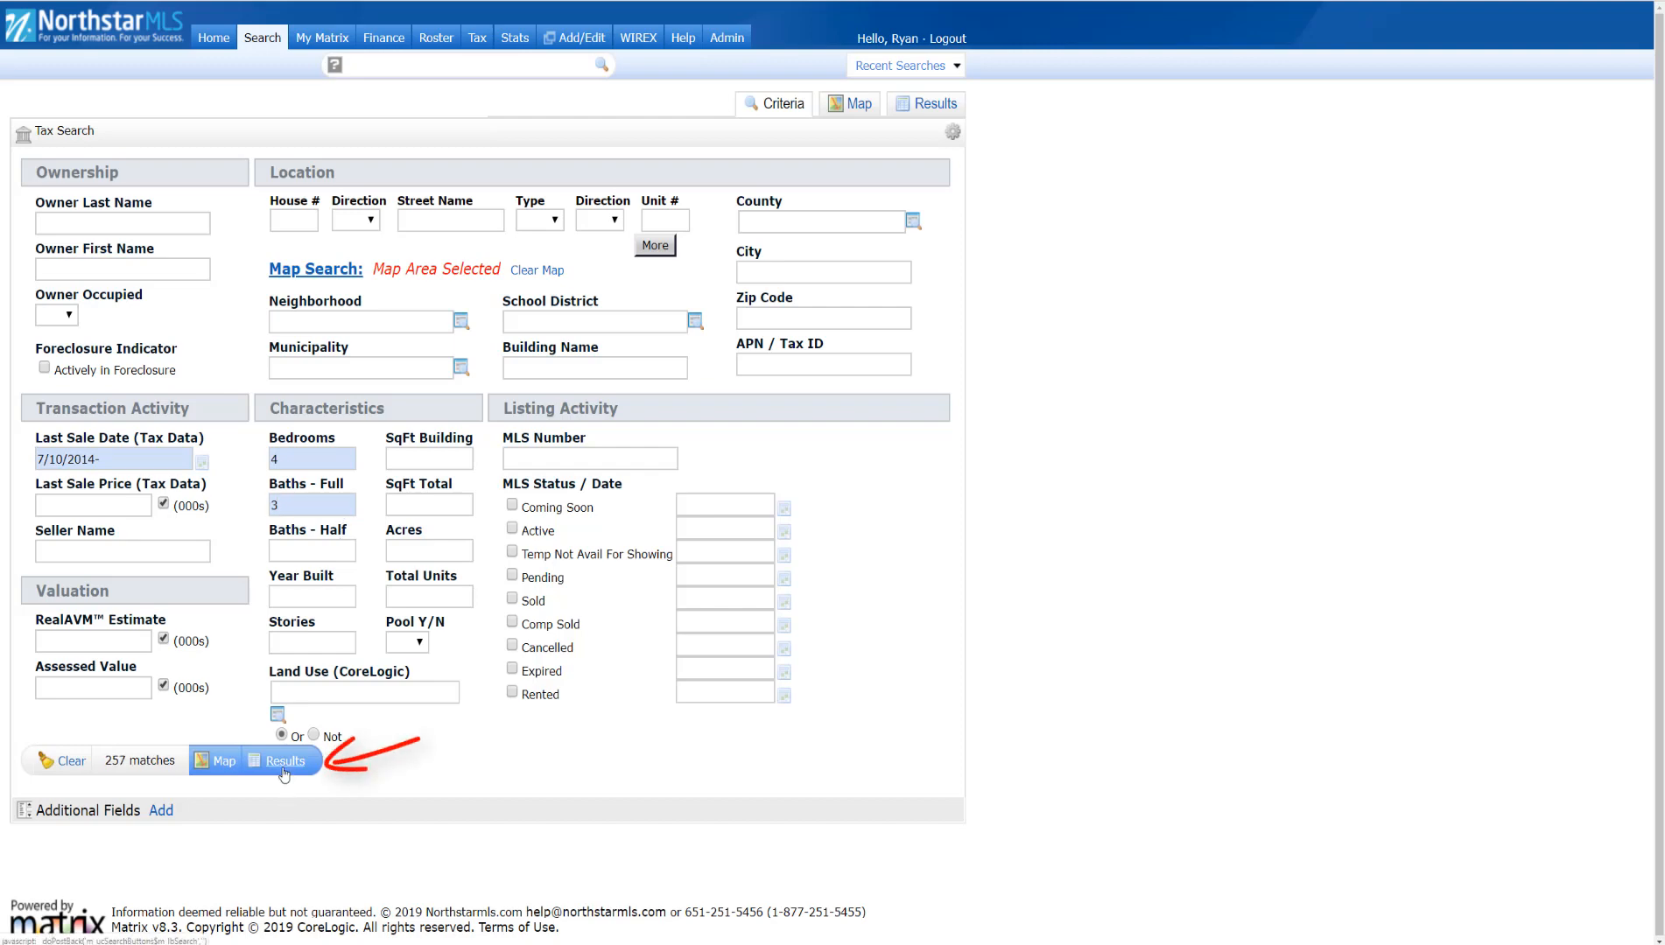
Step: Show the 257 results, check all 25 on the first page, and start printing them
click(281, 760)
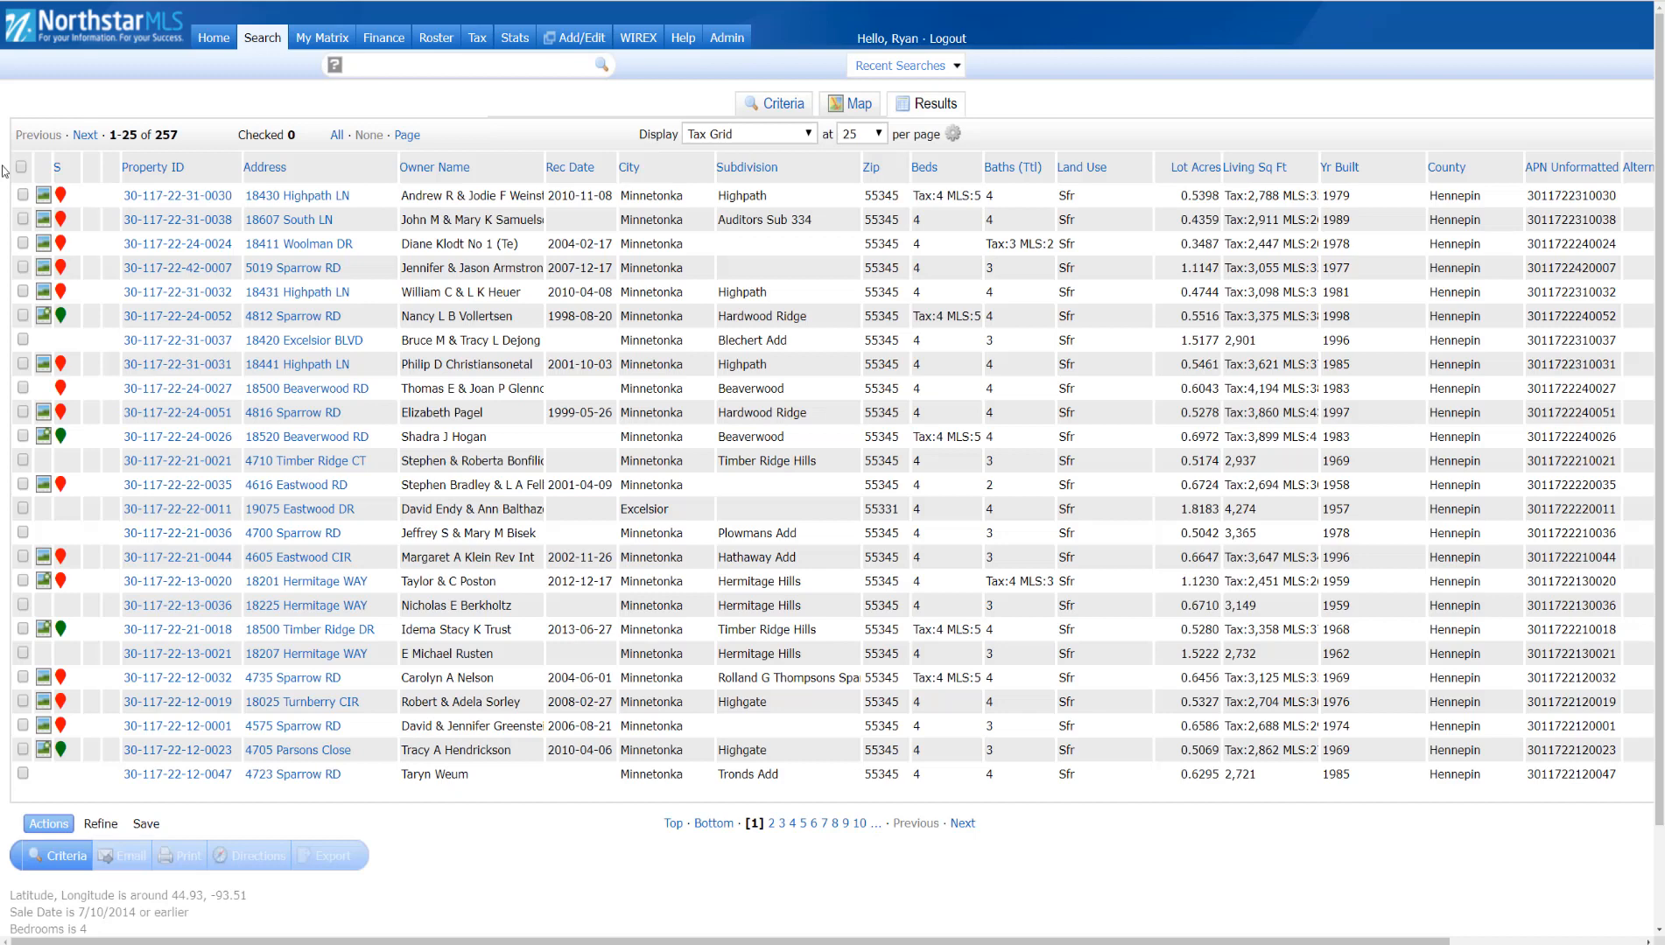
mouse_move(20, 167)
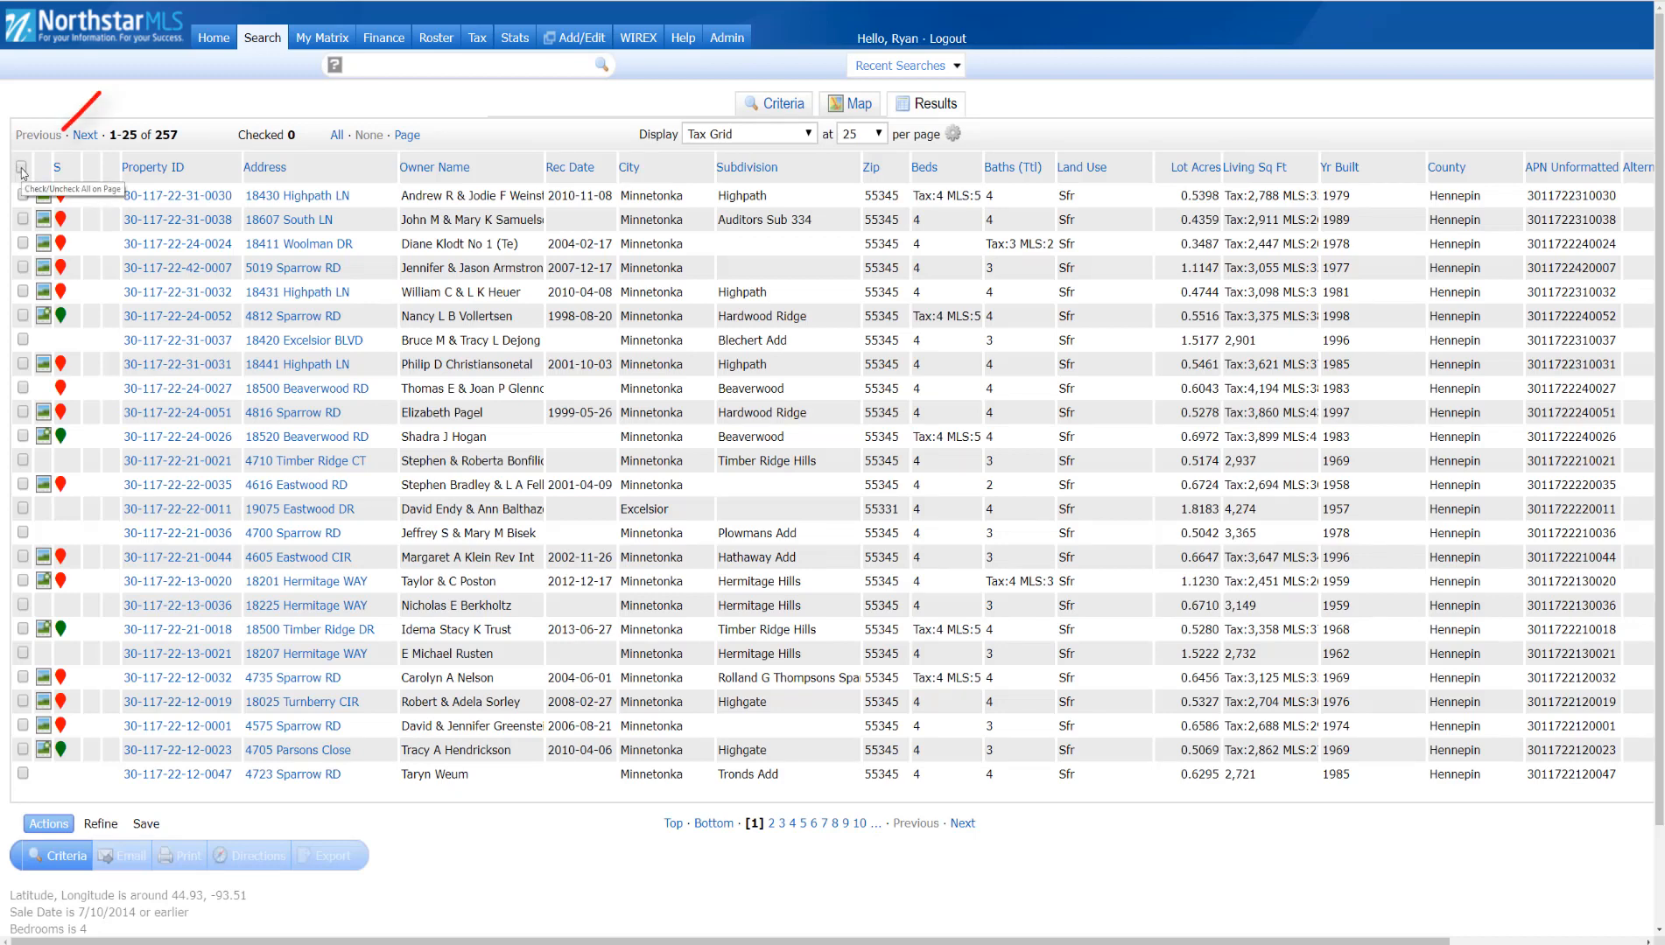
click(21, 167)
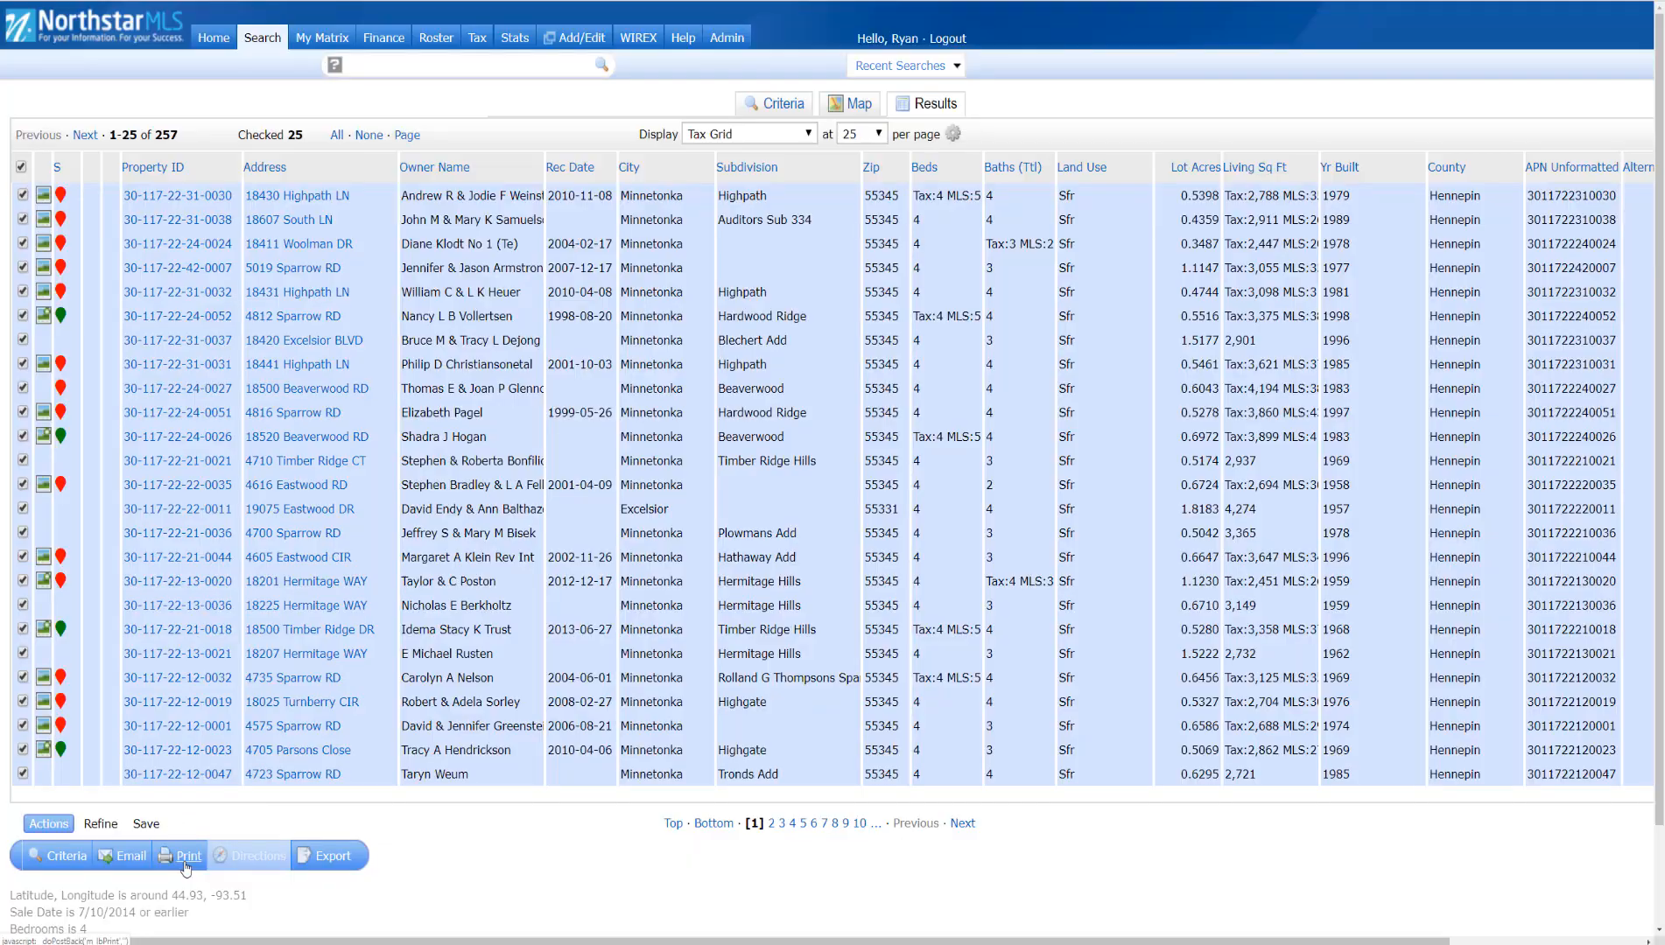
click(180, 855)
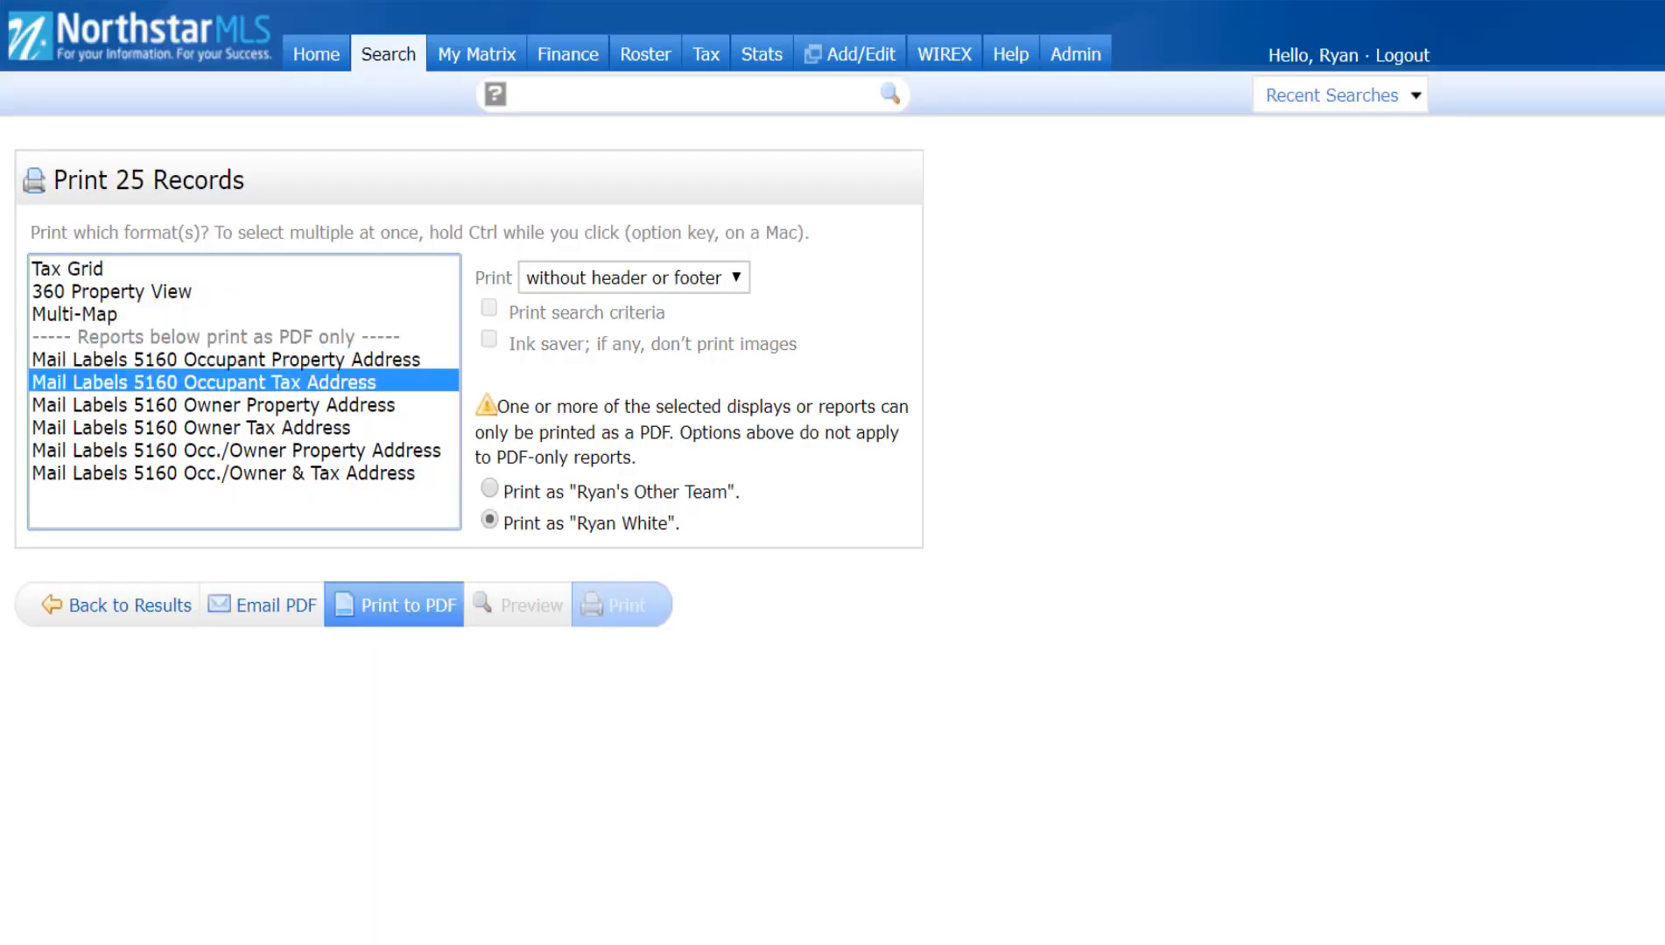
Step: Select the Mail Labels 5160 Occupant Property Address print format
click(190, 427)
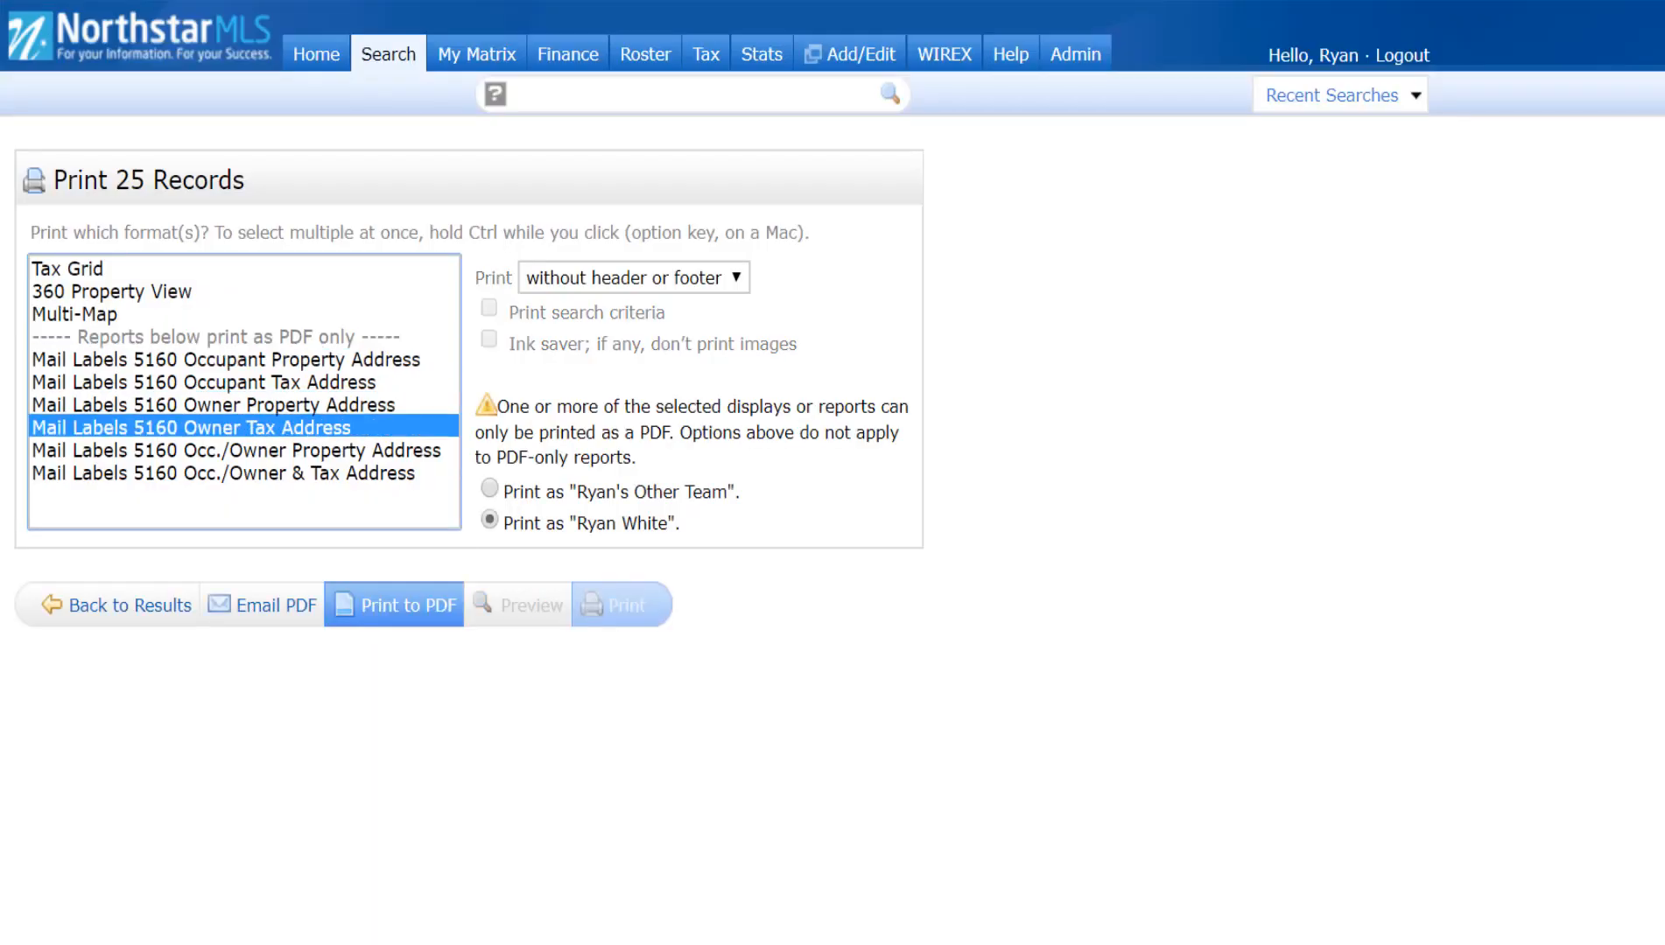
click(226, 360)
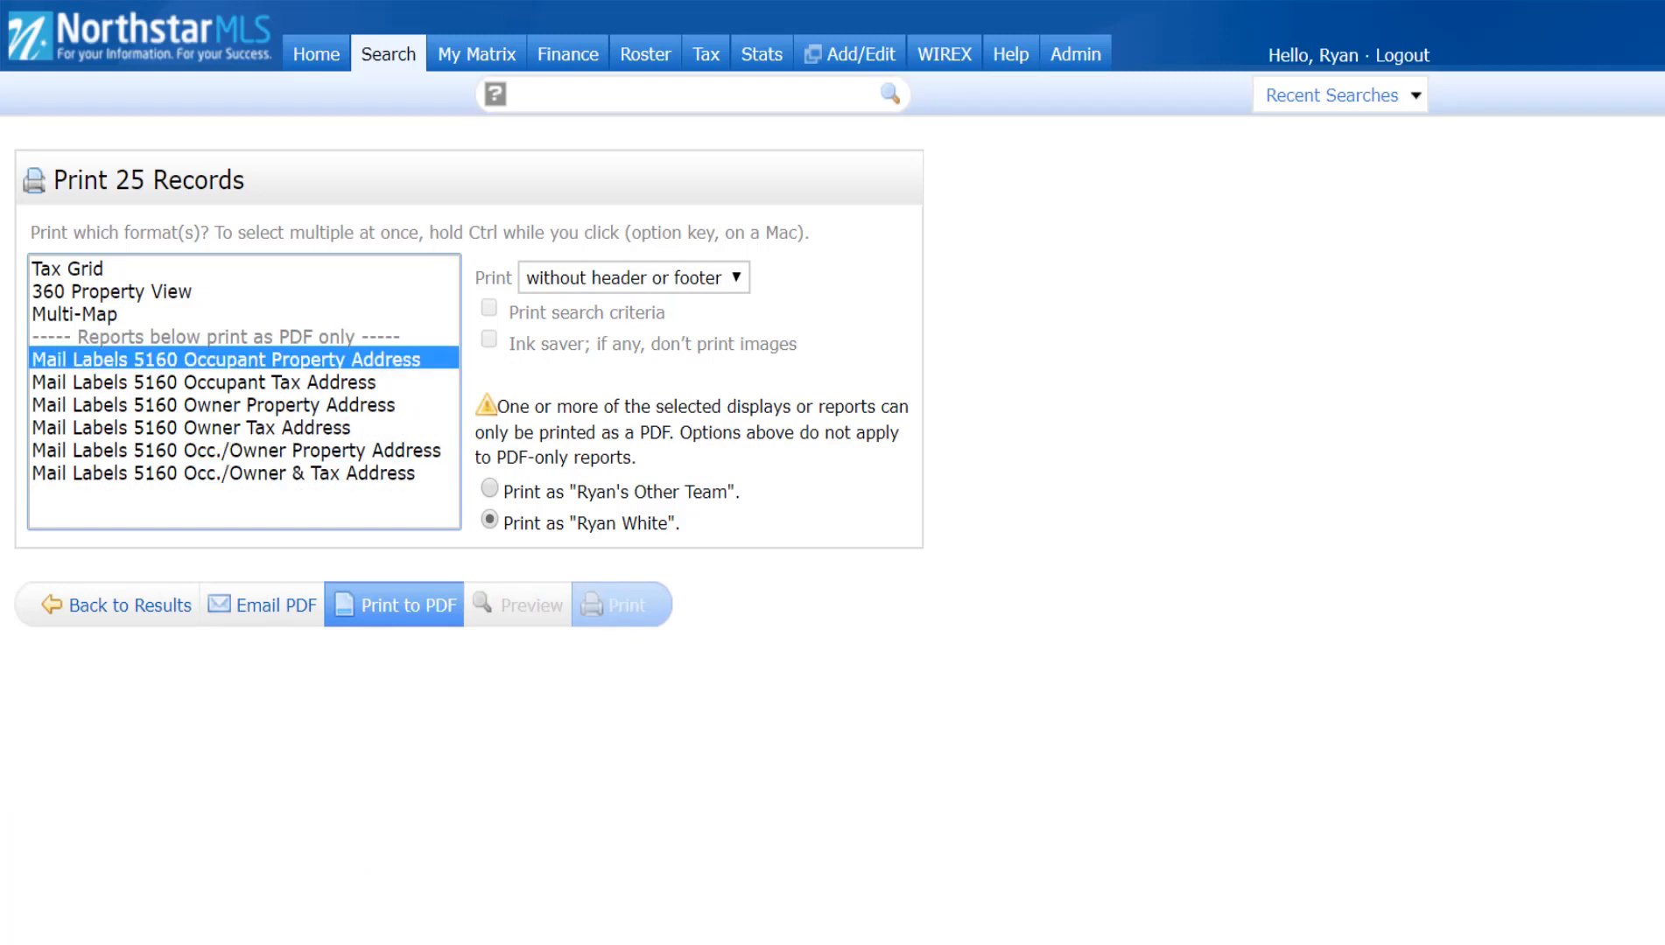